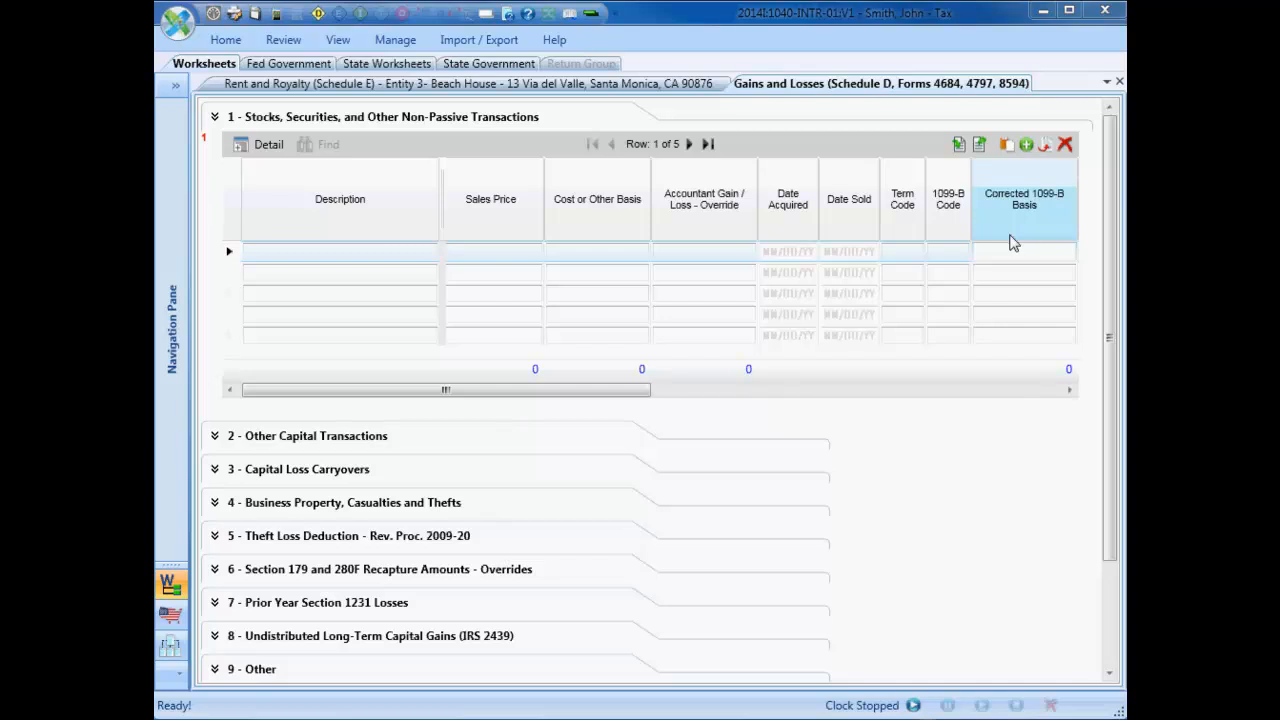
pyautogui.moveTo(1004, 182)
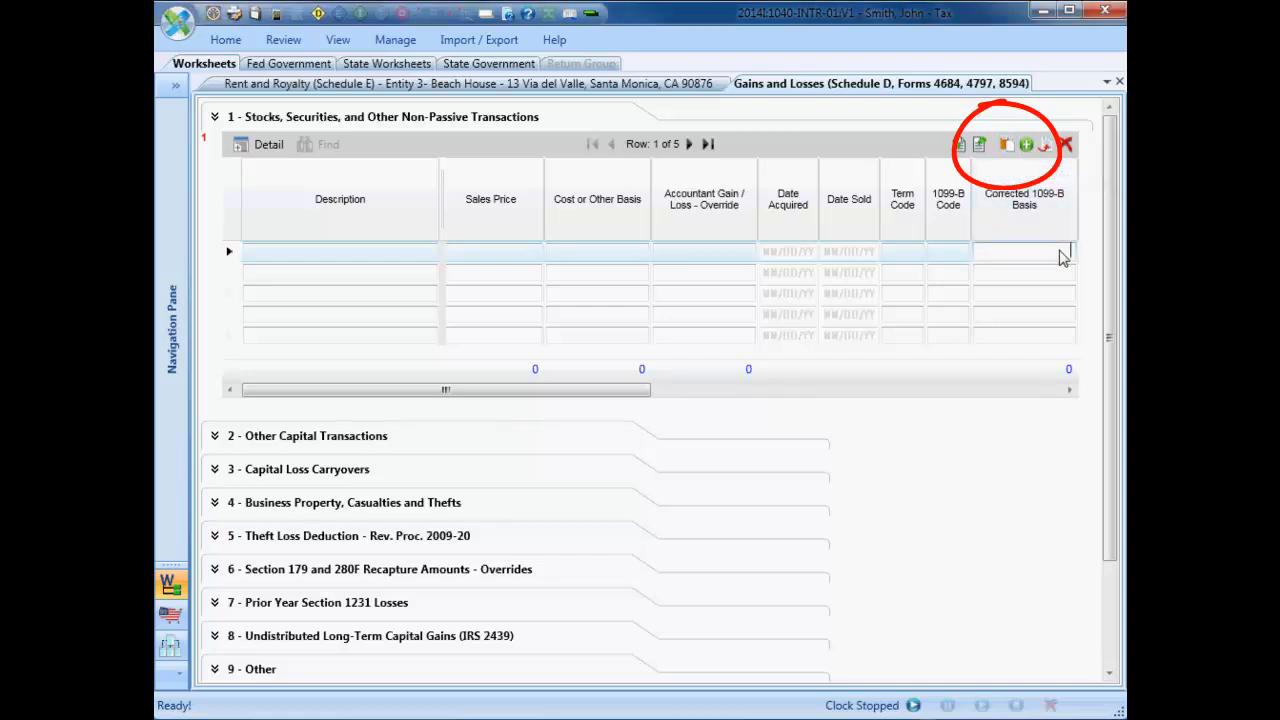
# - Copy the ten Excel stock descriptions and open the Paste Special preview in ProSystem fx
pyautogui.rightClick(1023, 251)
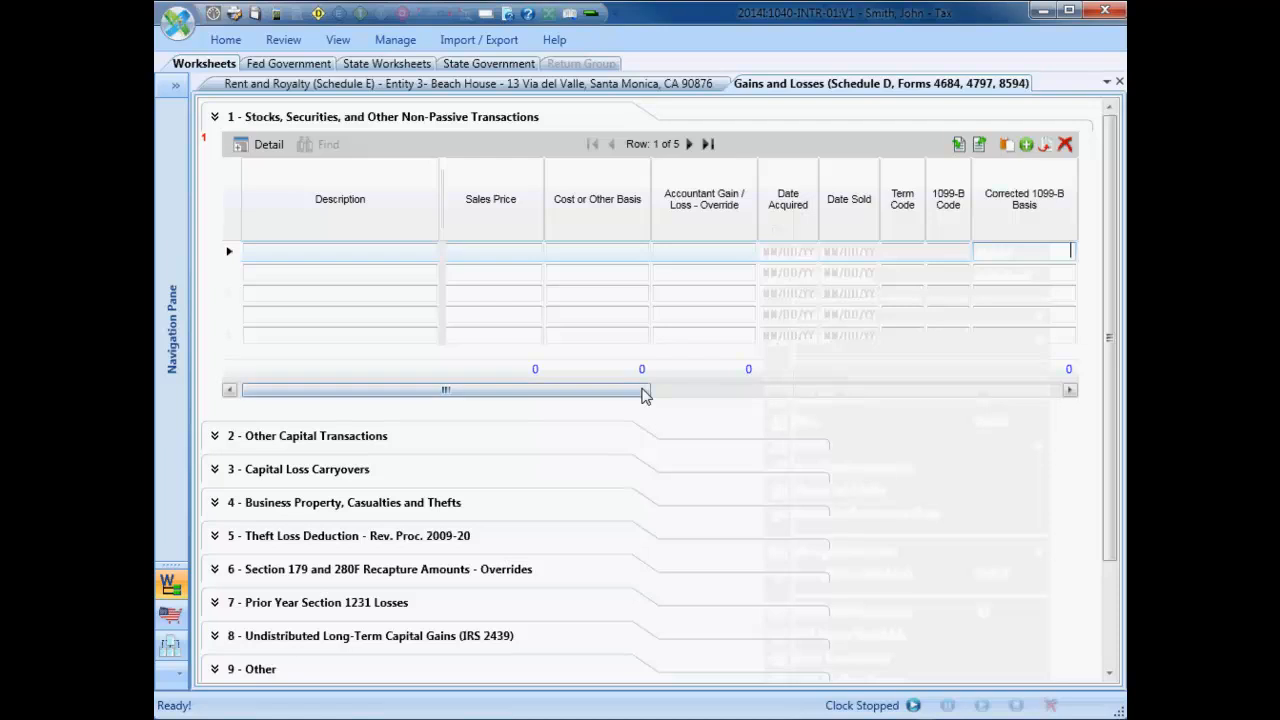
pyautogui.click(340, 251)
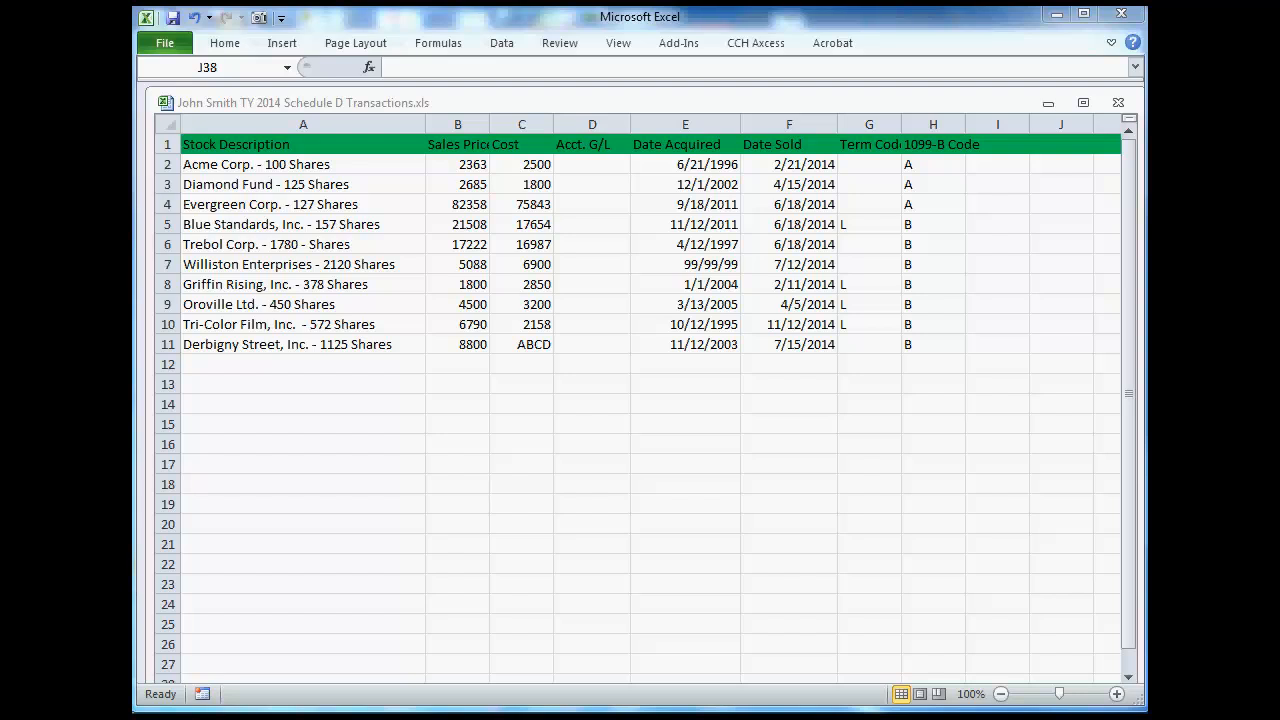
pyautogui.moveTo(575, 170)
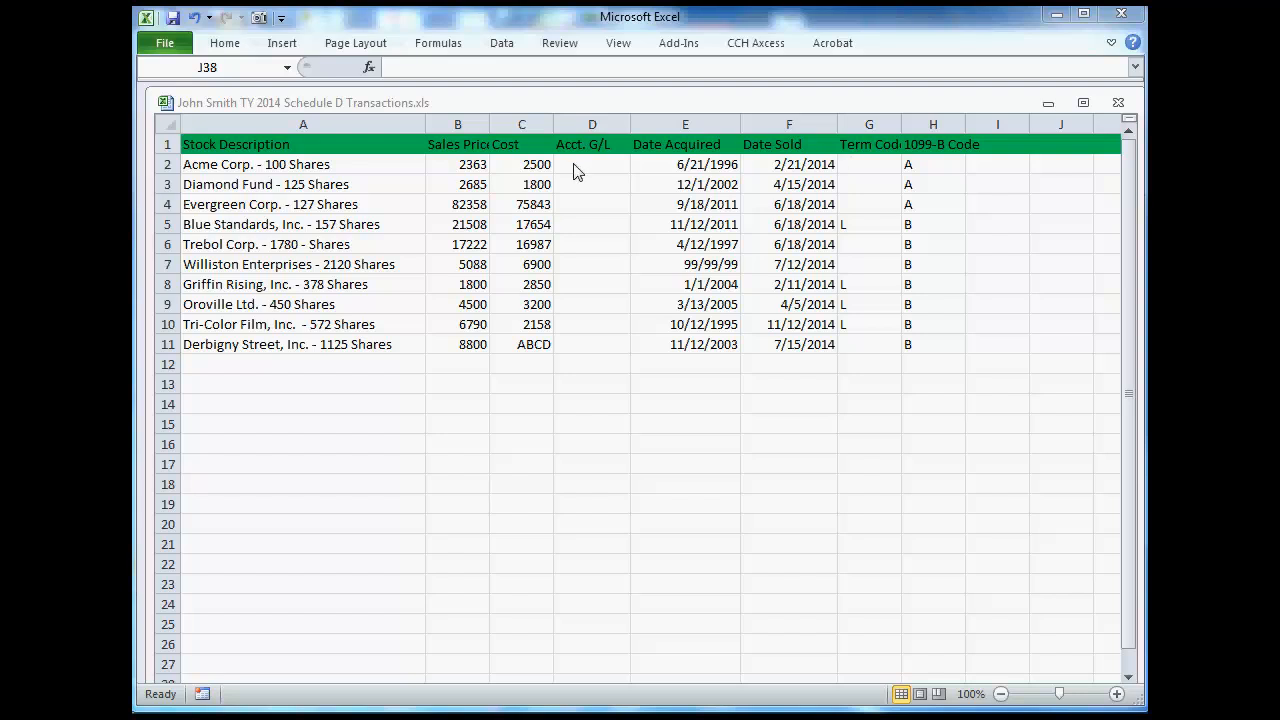
pyautogui.moveTo(418, 175)
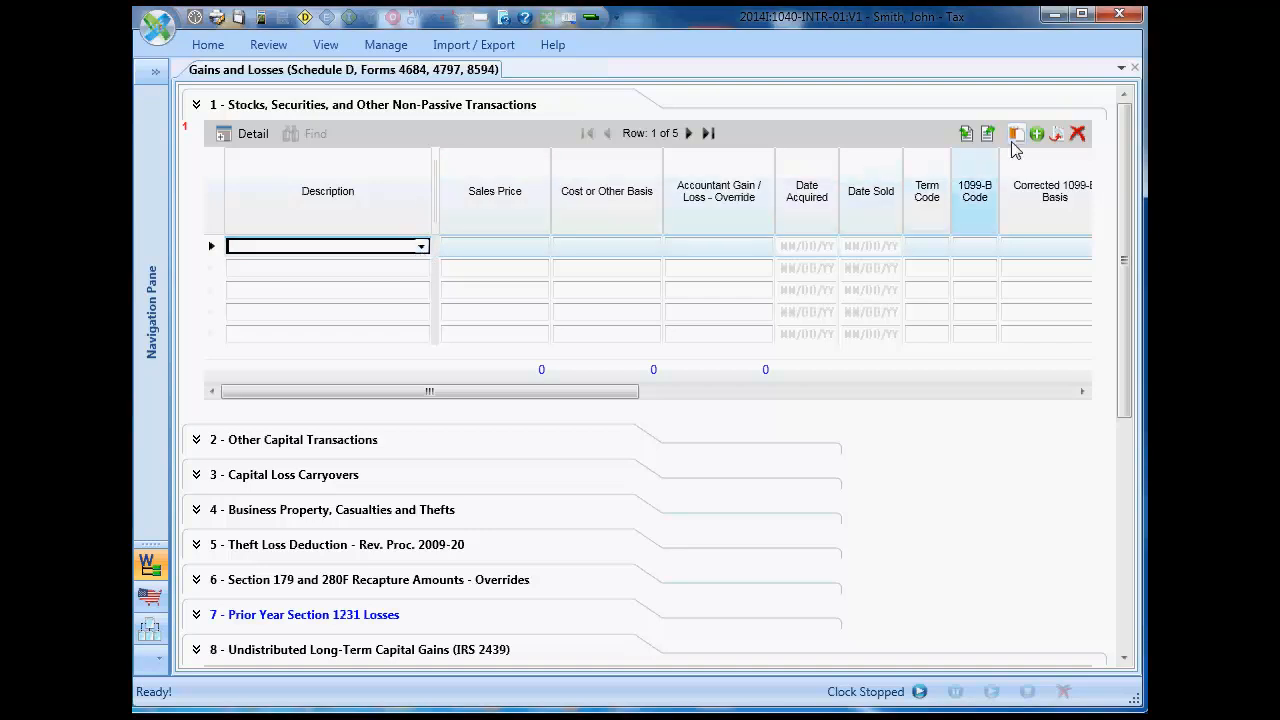
pyautogui.moveTo(1016, 133)
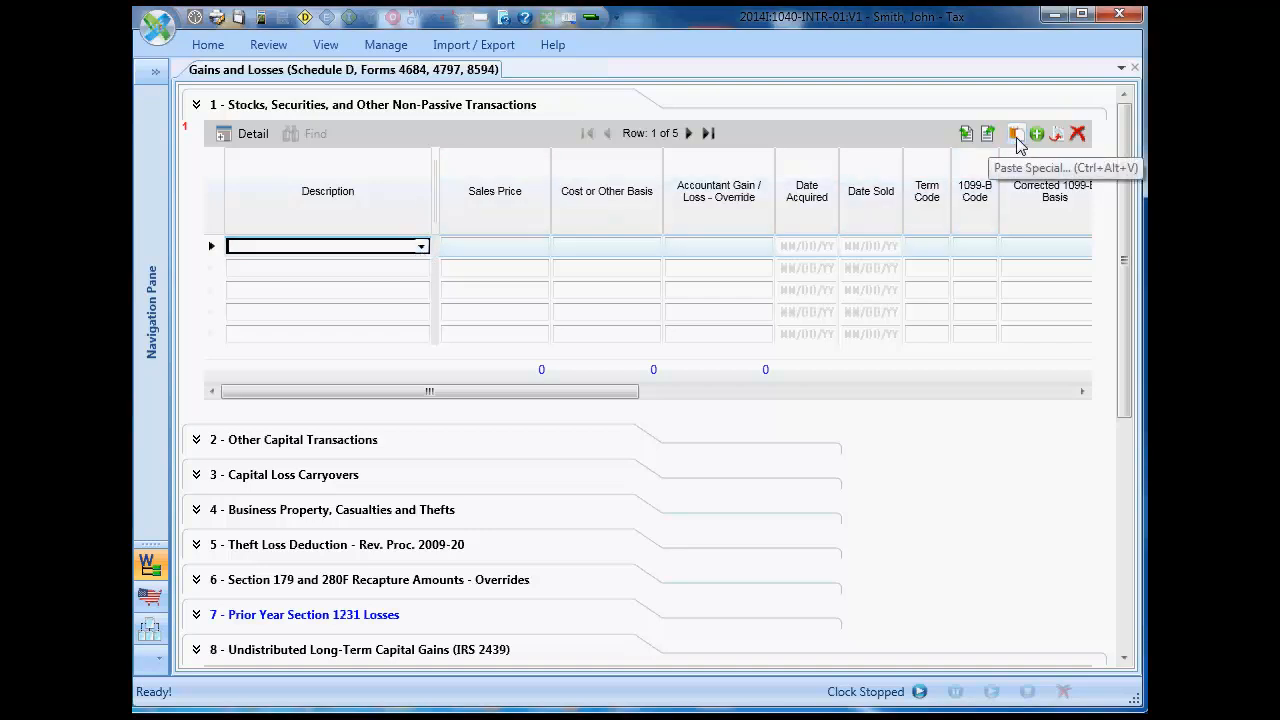
pyautogui.click(1016, 133)
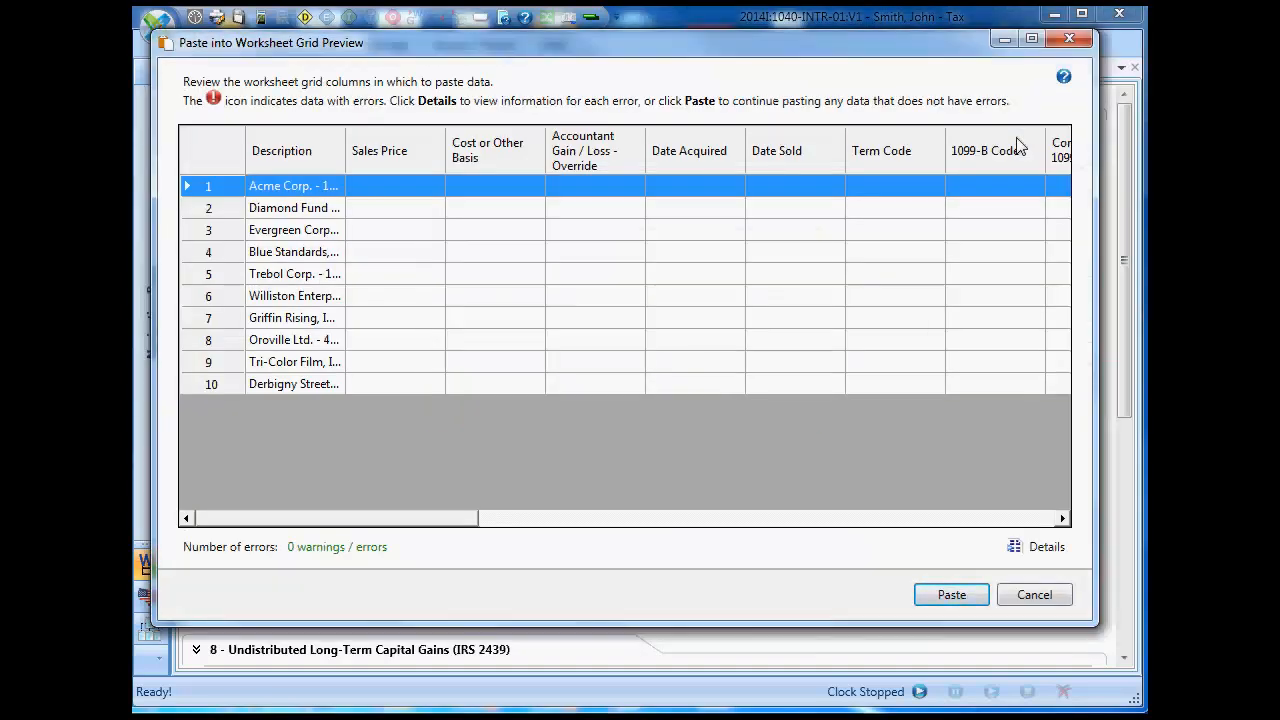
pyautogui.moveTo(333, 279)
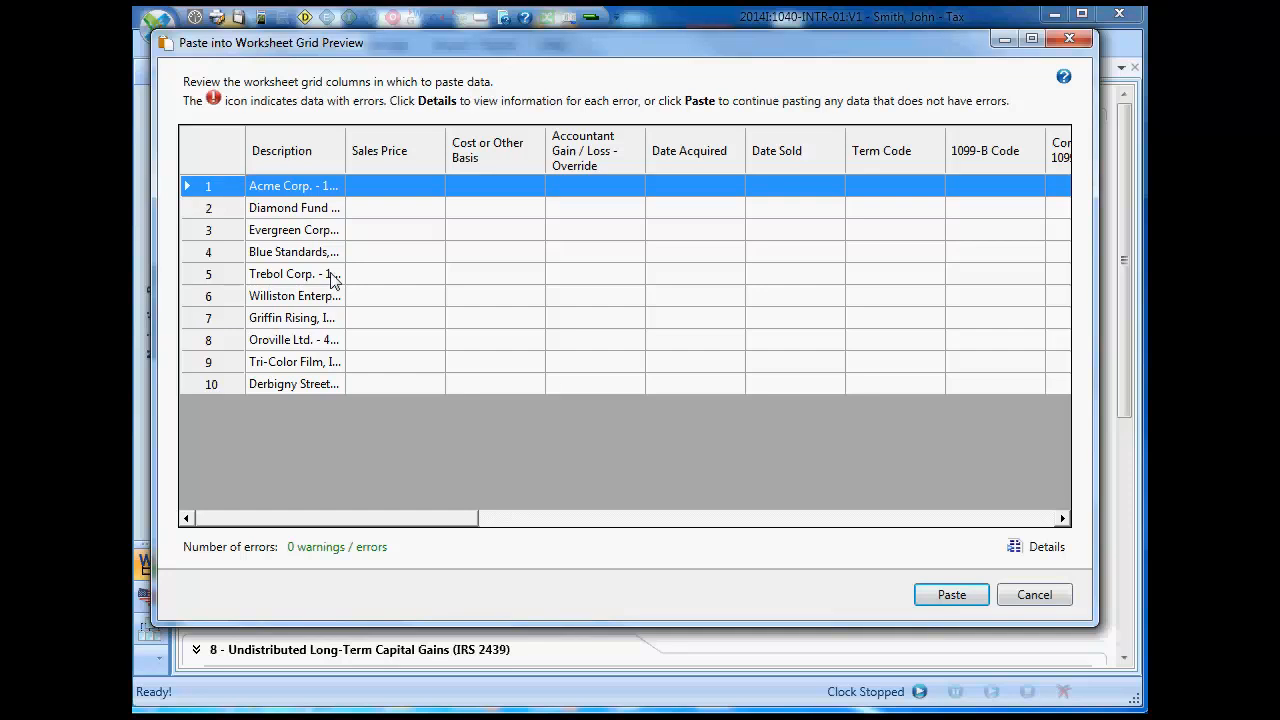
pyautogui.moveTo(795, 398)
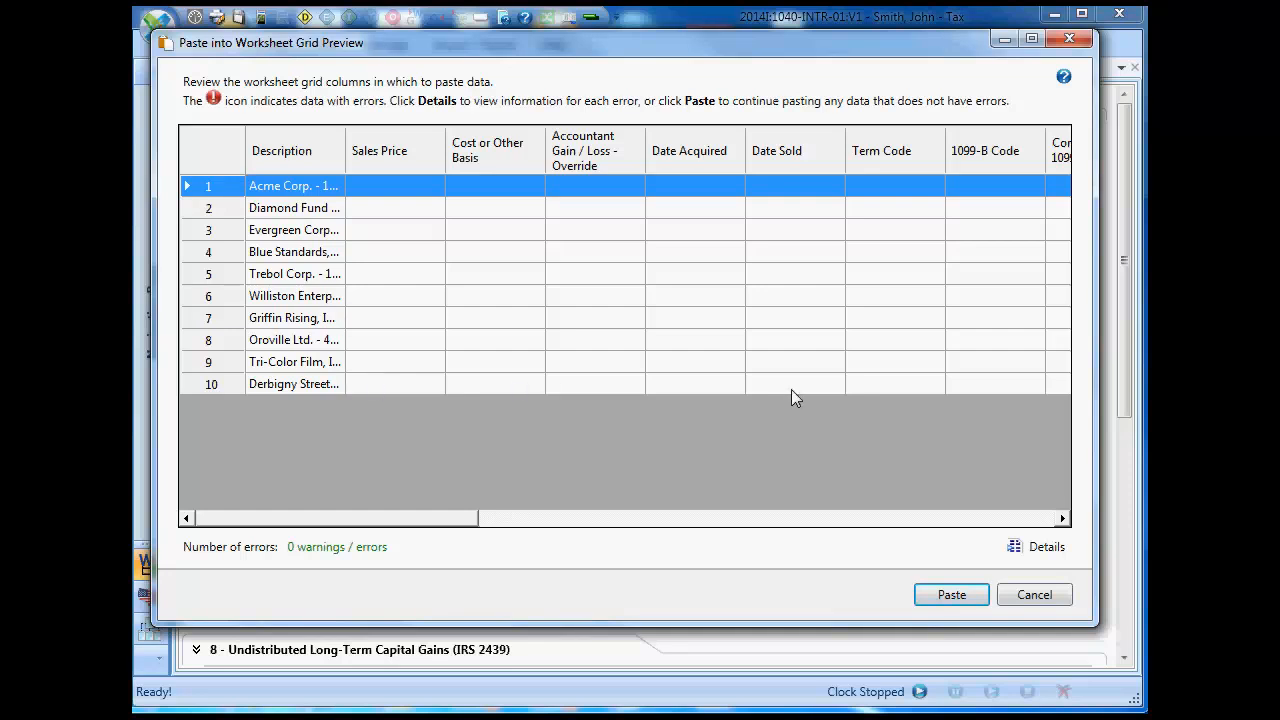
pyautogui.moveTo(951, 594)
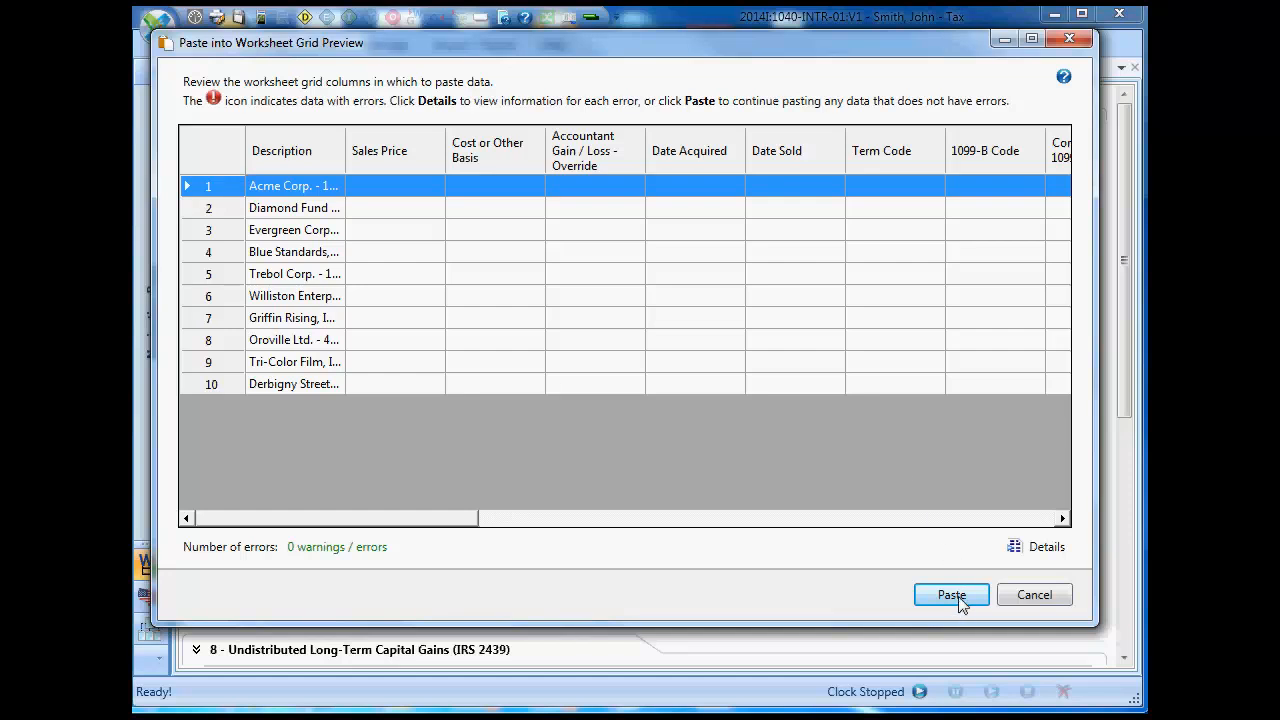
# - Confirm the preview to paste the ten stock descriptions into the Description column
pyautogui.click(951, 594)
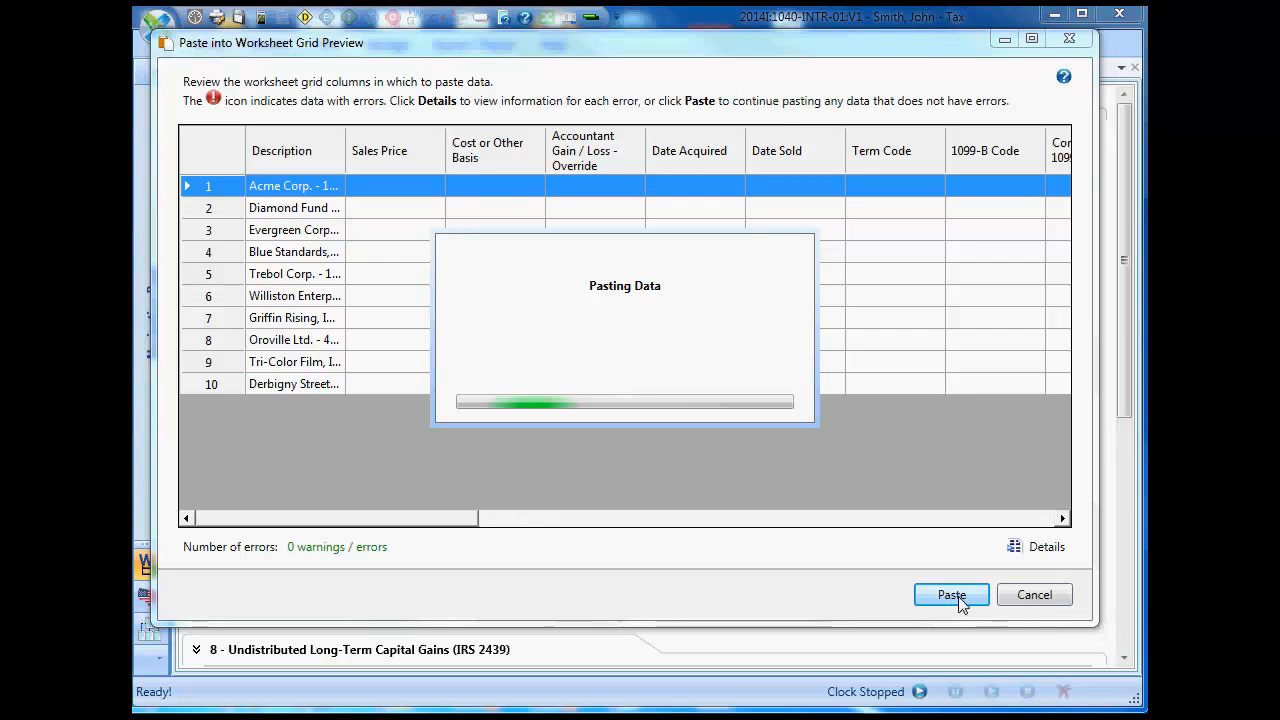
pyautogui.click(951, 594)
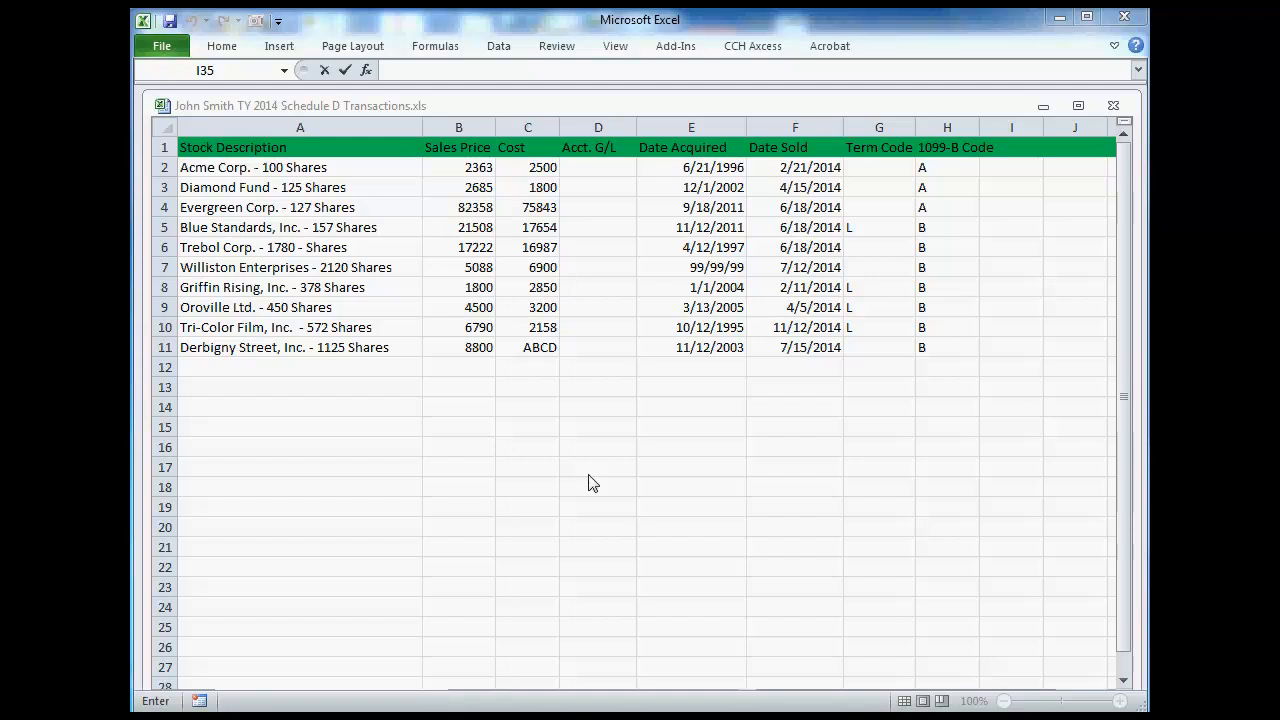
pyautogui.moveTo(563, 413)
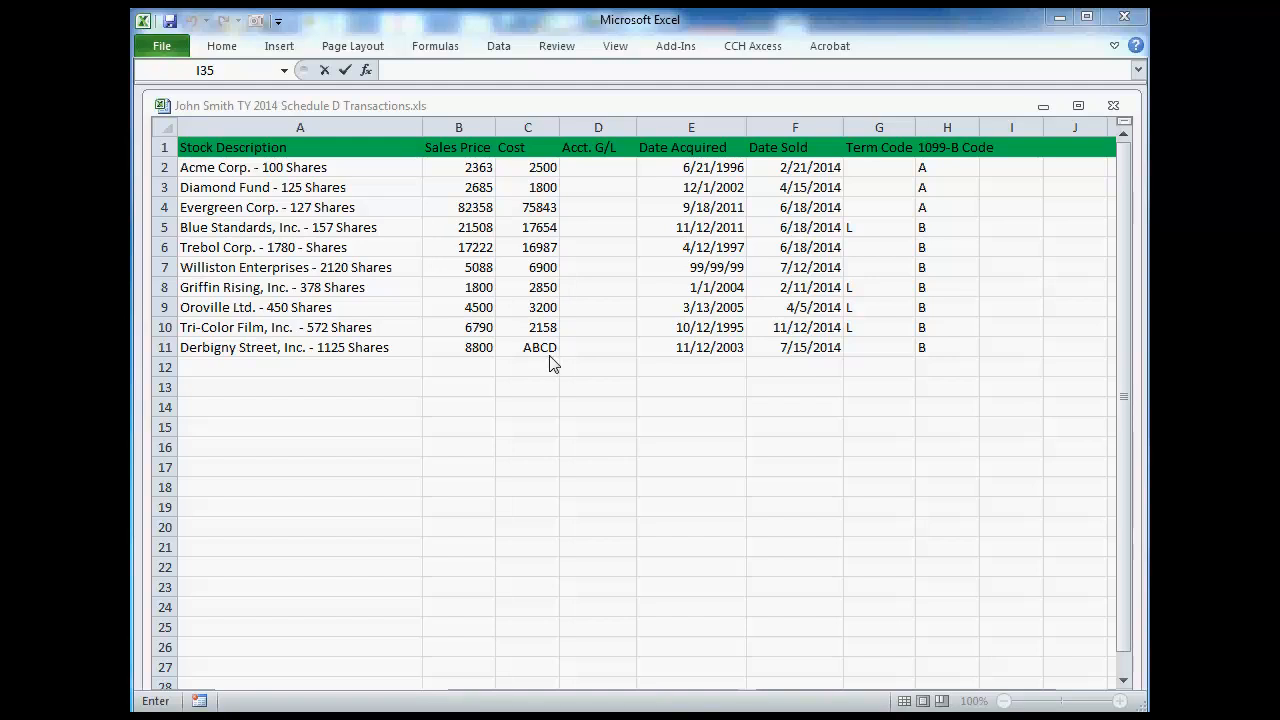
pyautogui.moveTo(460, 182)
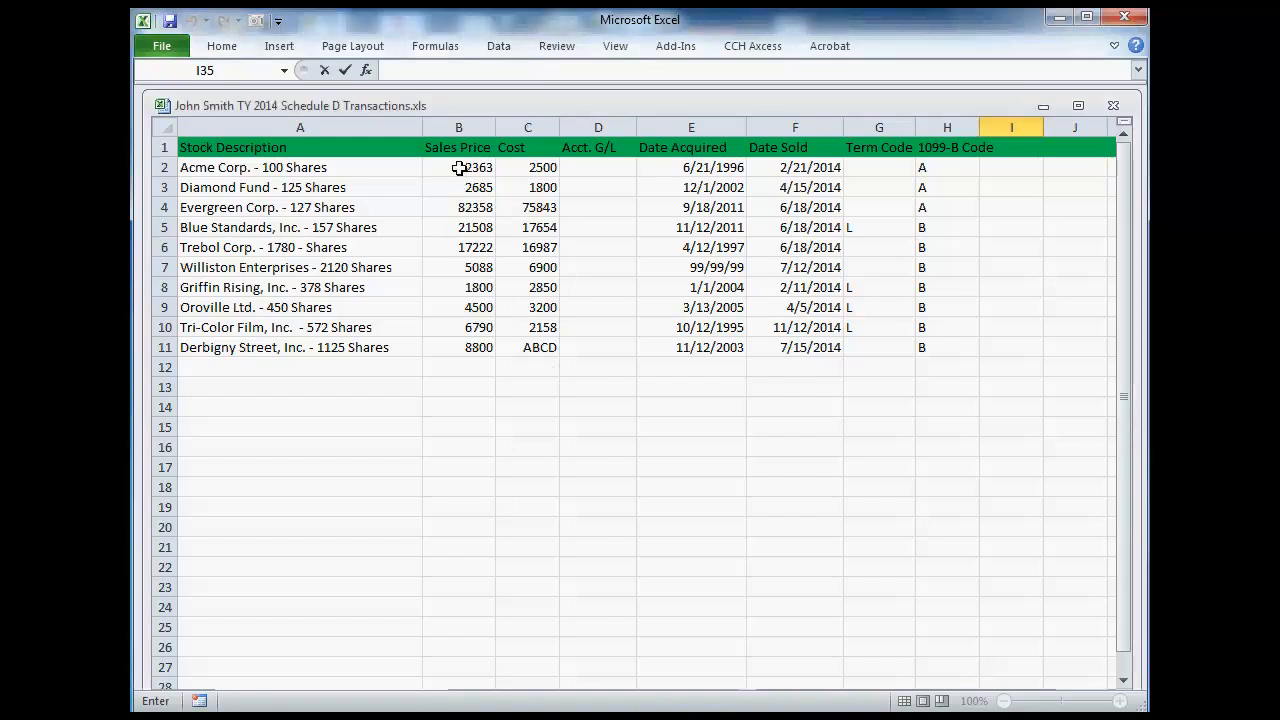
# - Select and copy B2:H11 (Sales Price through 1099-B Code), then return to ProSystem fx
pyautogui.moveTo(458, 167); pyautogui.dragTo(935, 347)
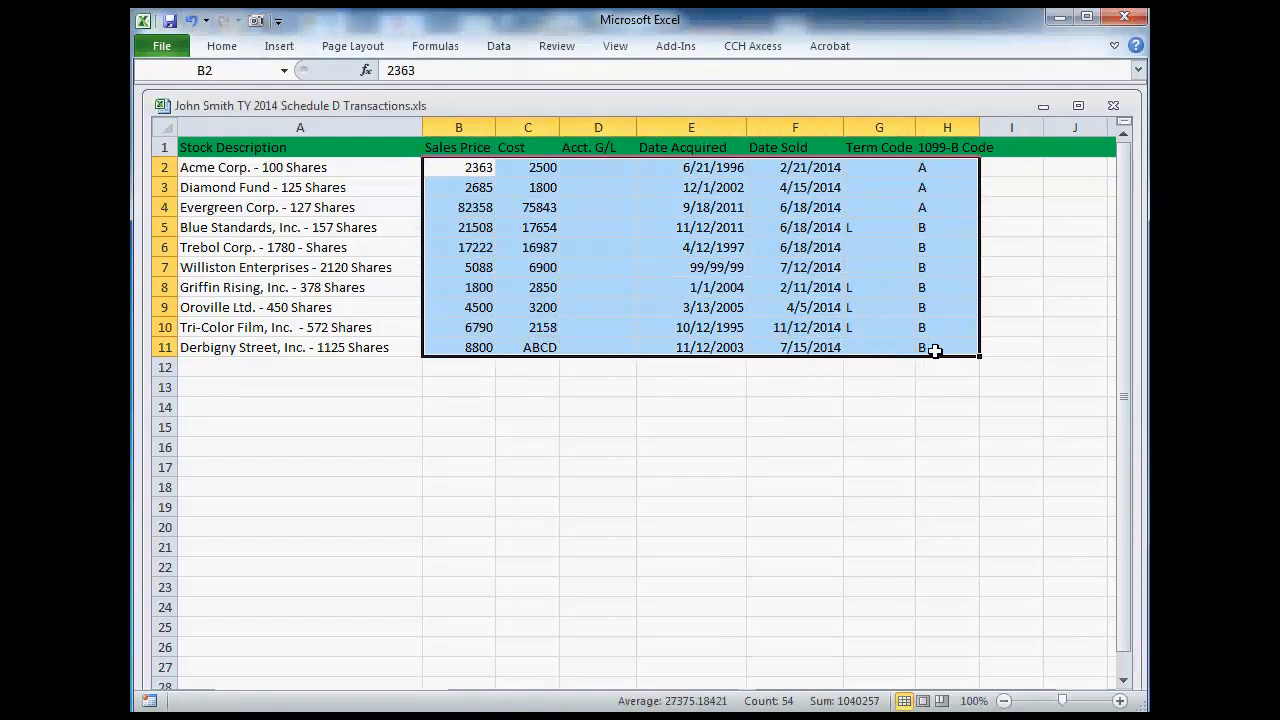
pyautogui.rightClick(933, 350)
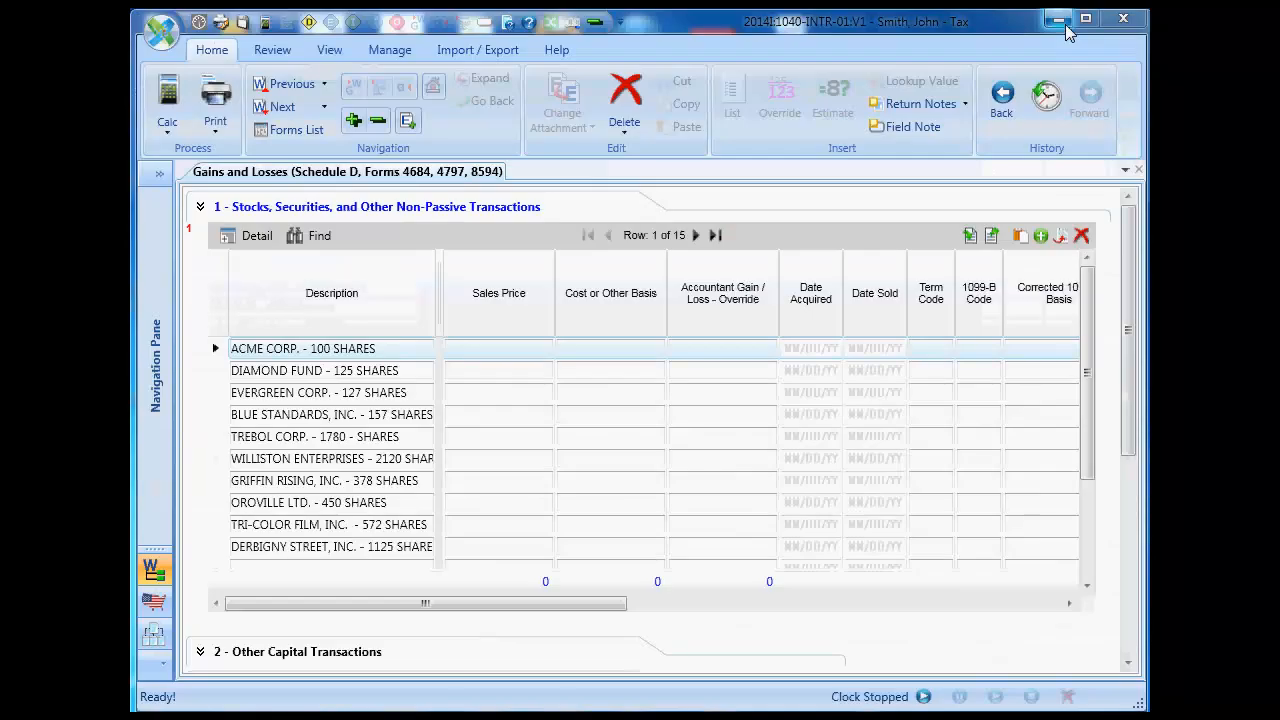
pyautogui.click(498, 348)
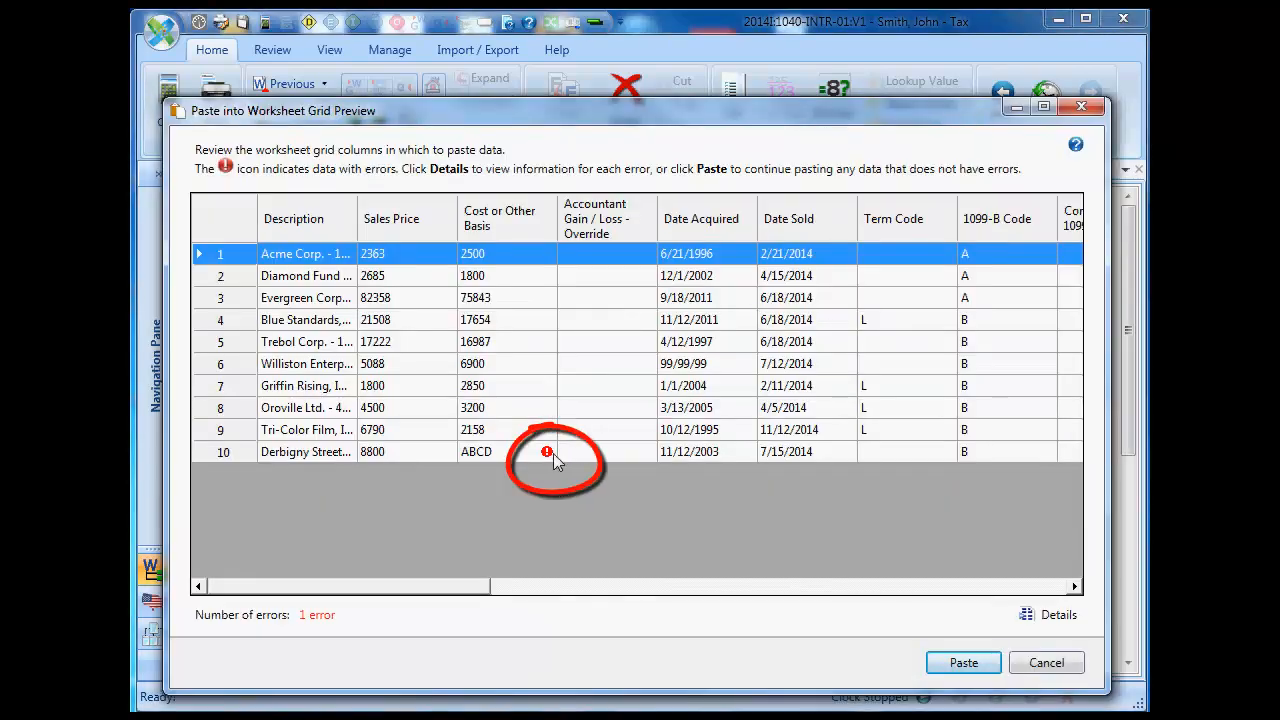
pyautogui.moveTo(548, 452)
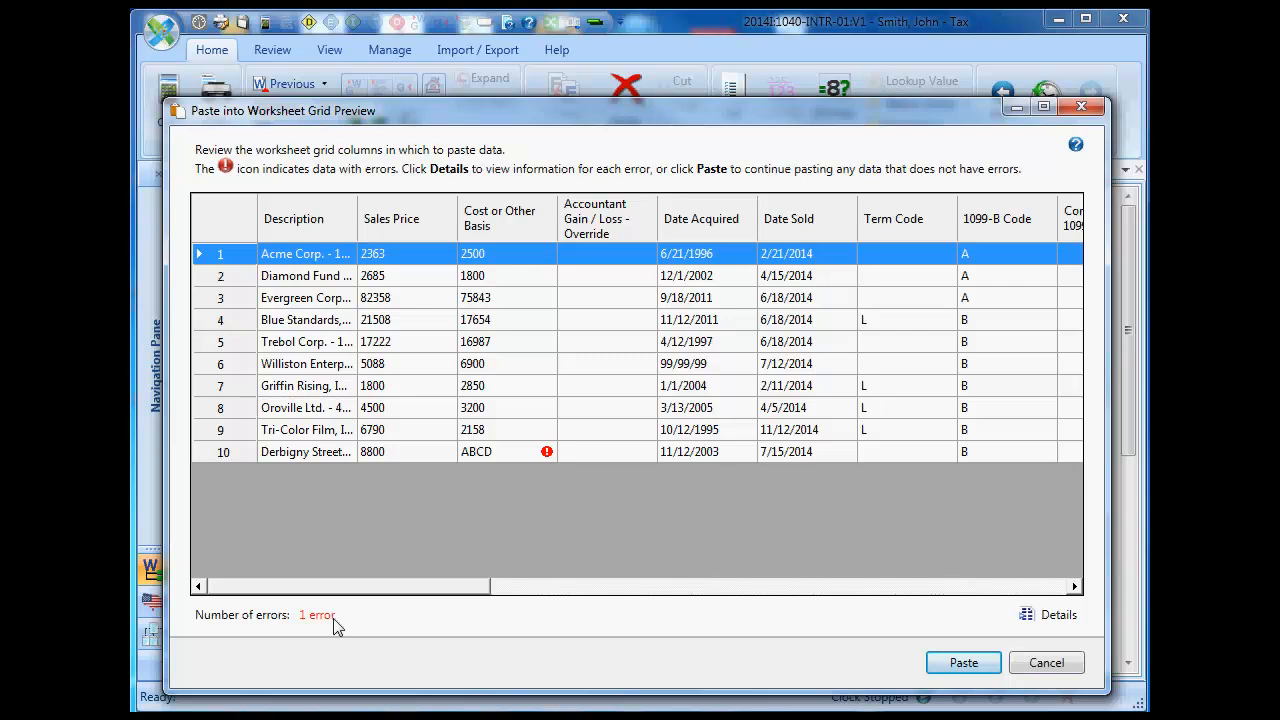
pyautogui.moveTo(724, 571)
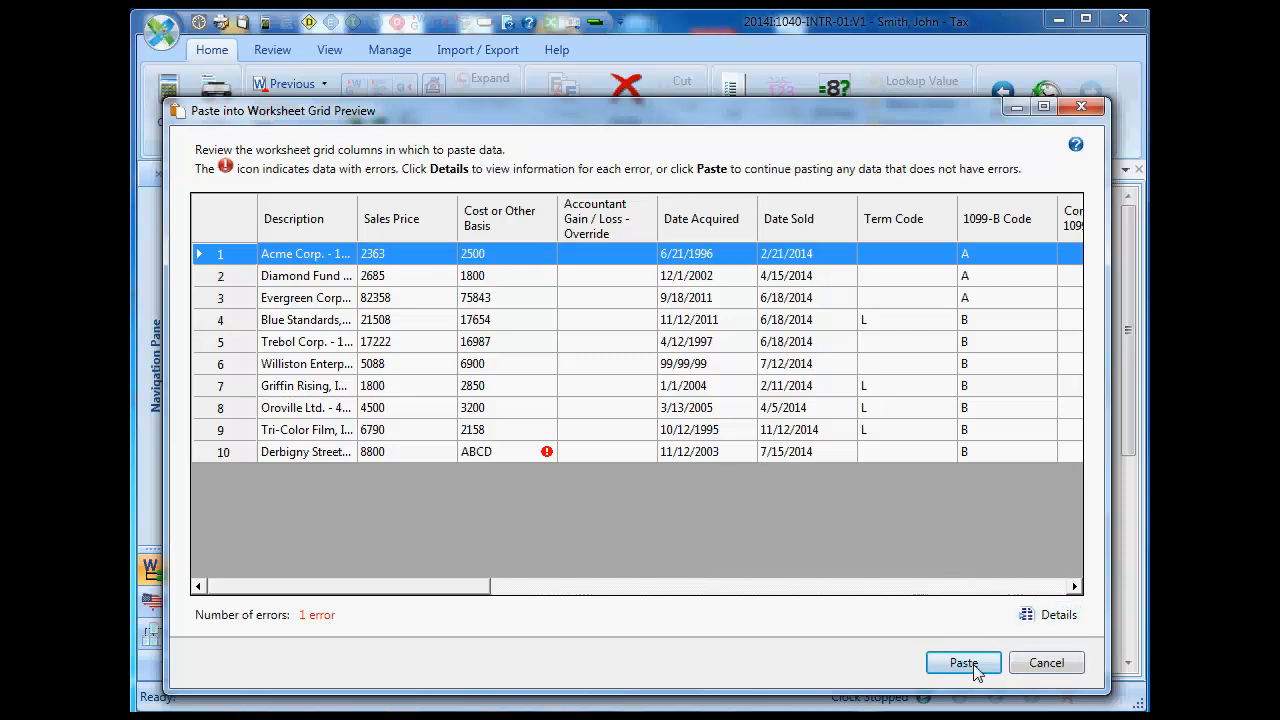
# - Paste the valid figures despite the one ABCD cost error, leaving Derbigny Street's cost blank
pyautogui.click(962, 662)
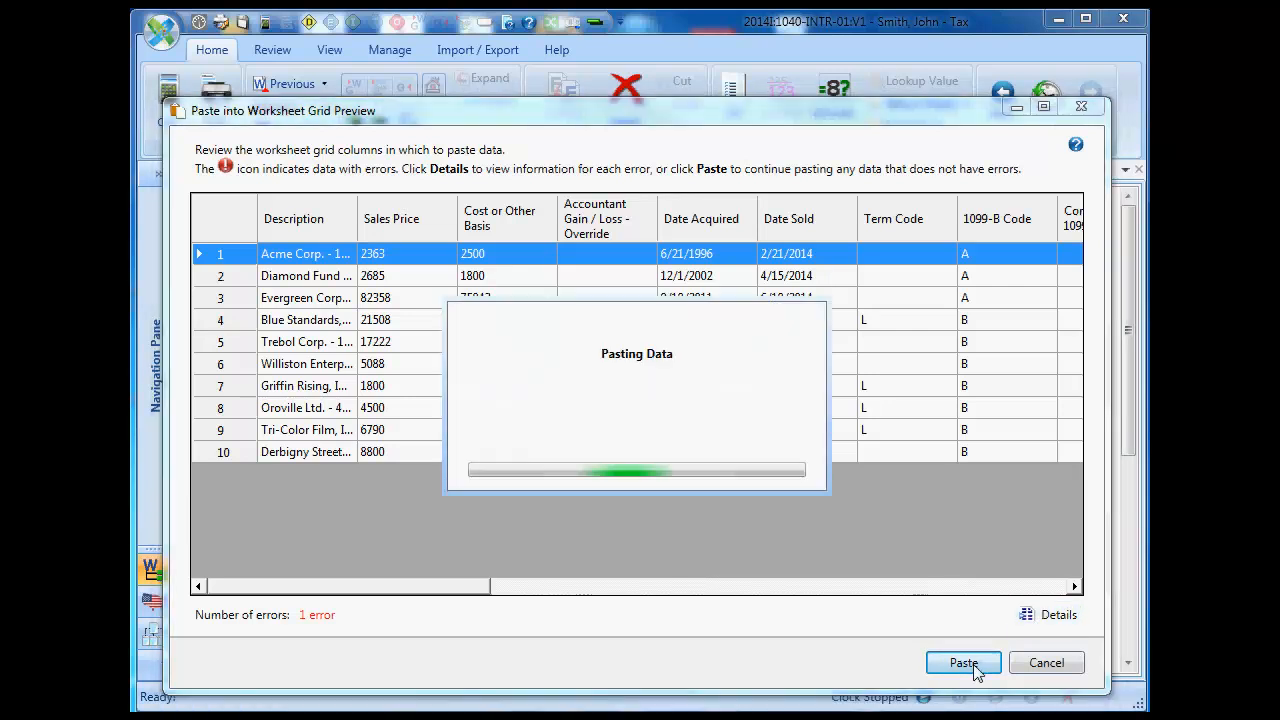
pyautogui.click(962, 662)
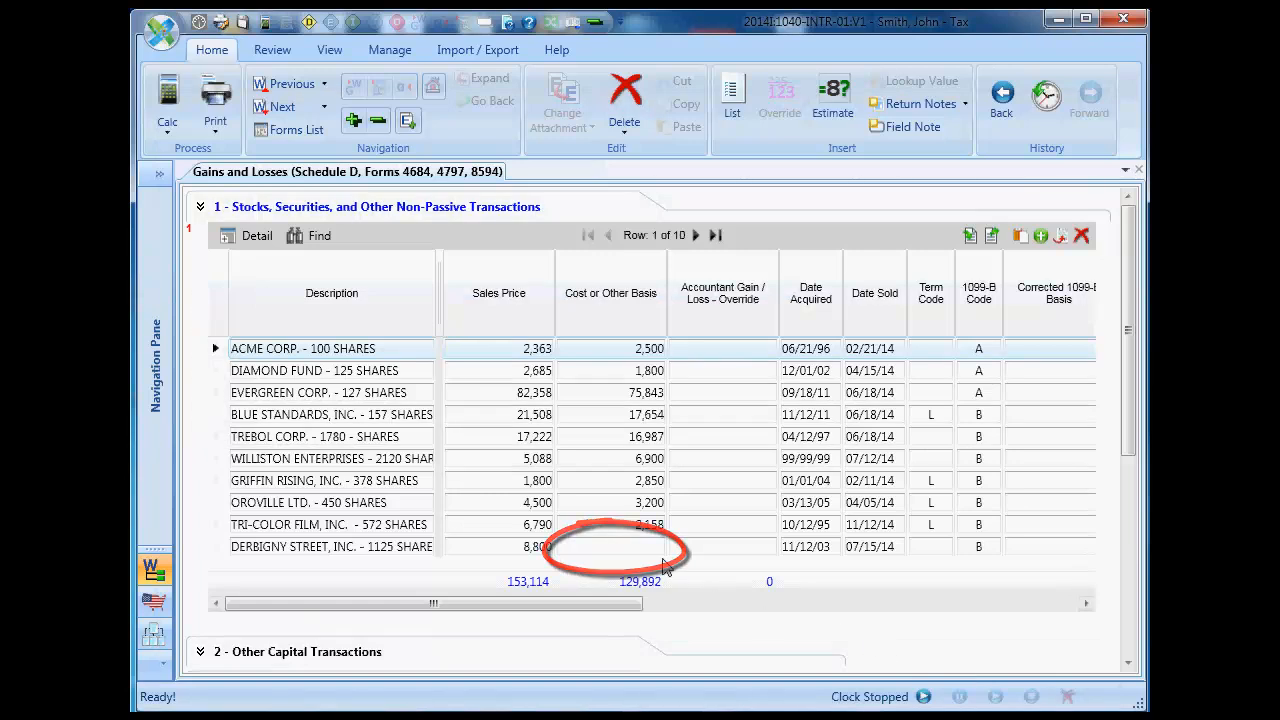